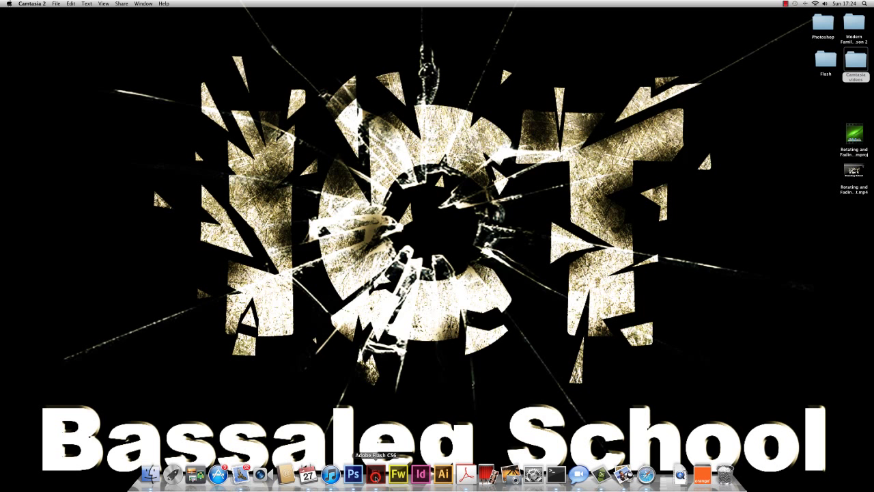
Start Flash from the desktop so the document with the orange logo and Hello text appears.
left_click(376, 474)
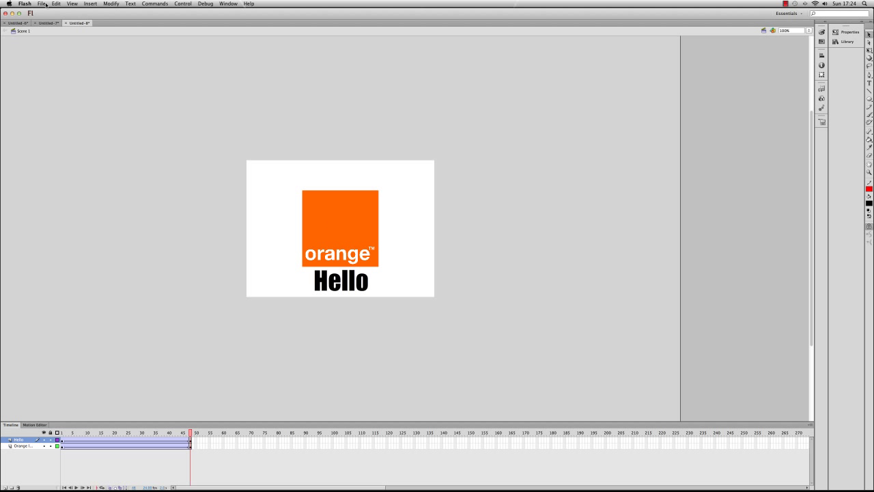
Create a new blank ActionScript 3.0 document via File > New.
left_click(42, 3)
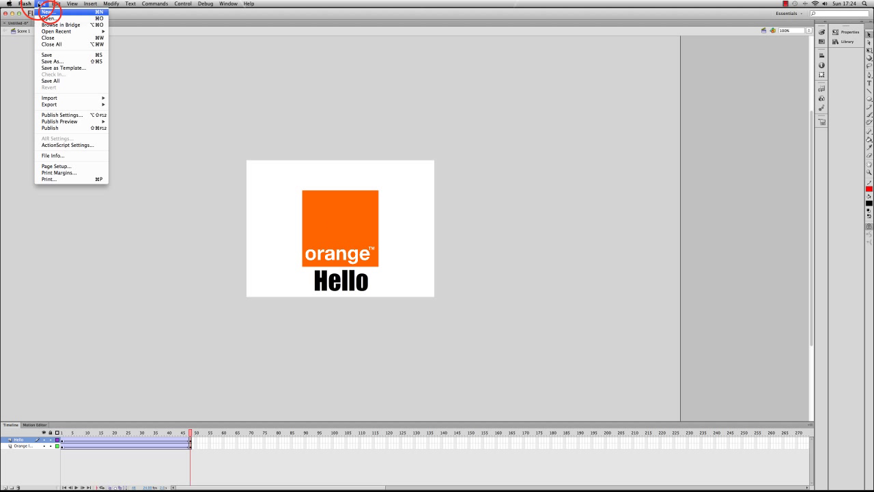
left_click(46, 17)
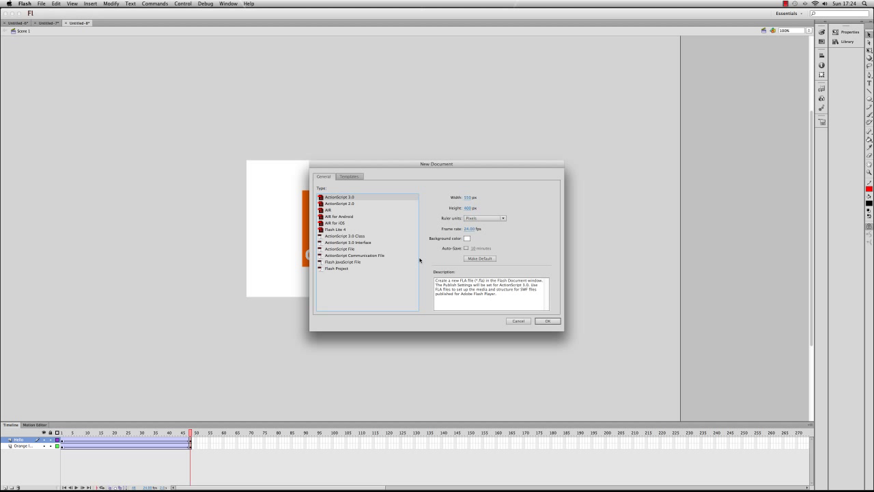
left_click(546, 321)
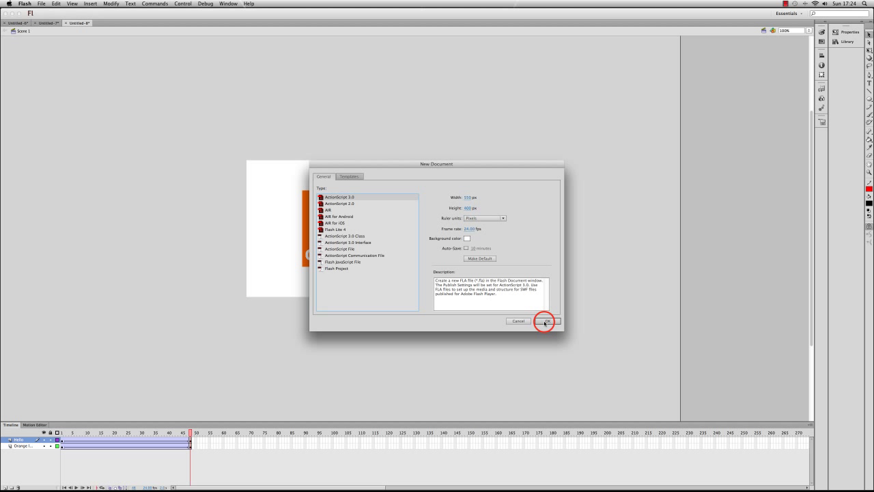
left_click(546, 321)
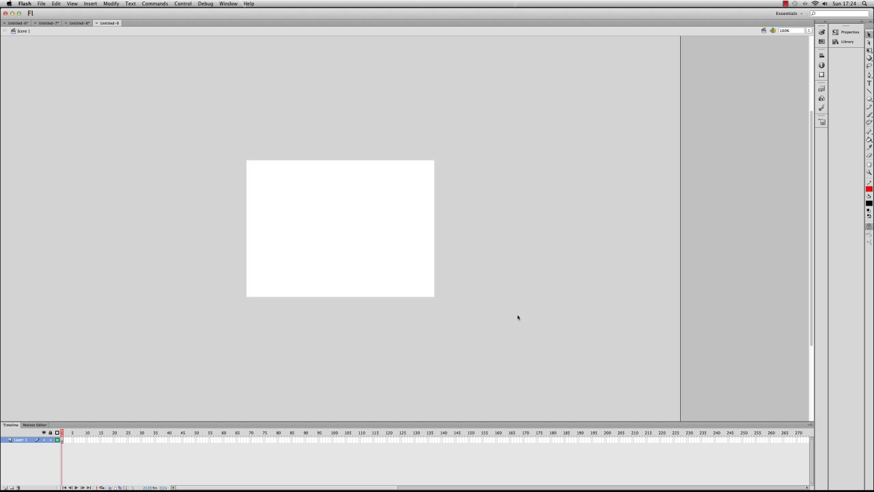
mouse_move(443, 265)
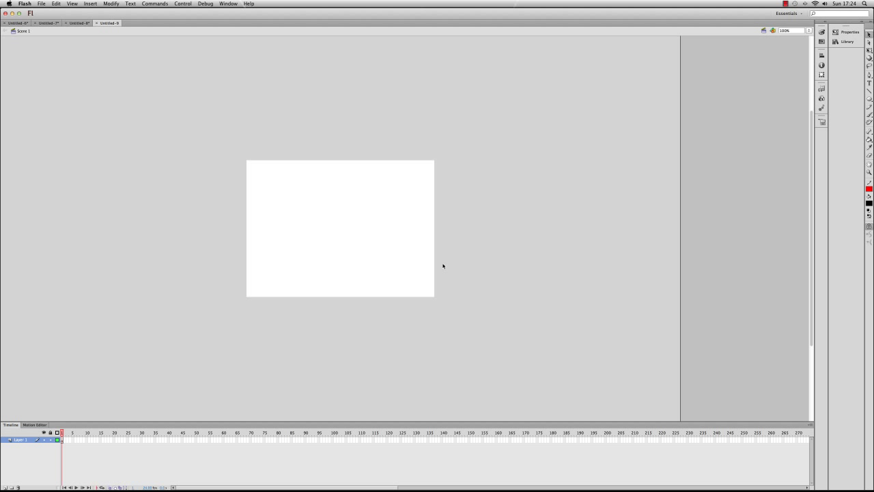
mouse_move(131, 244)
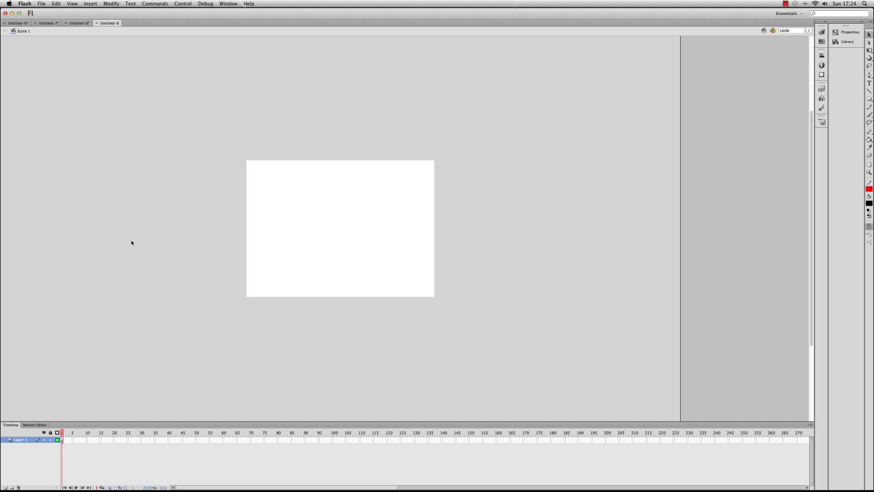
Draw a text box on the stage and enter the word 'Hello'.
left_click_drag(295, 212, 322, 239)
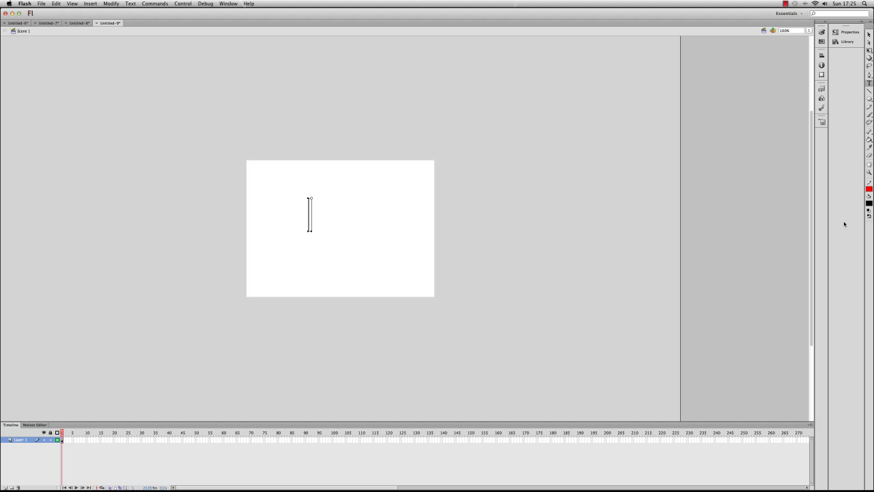
type("Hello")
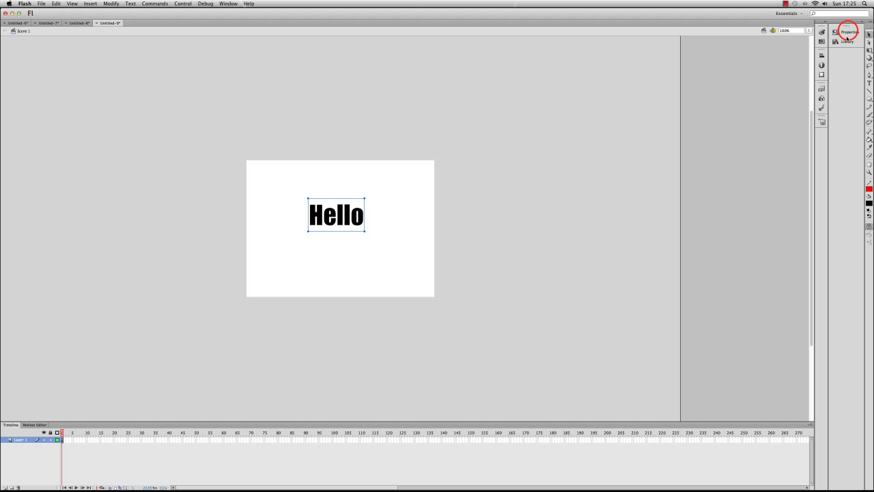
Set the Hello text to the Impact font and a bright green colour.
left_click(850, 31)
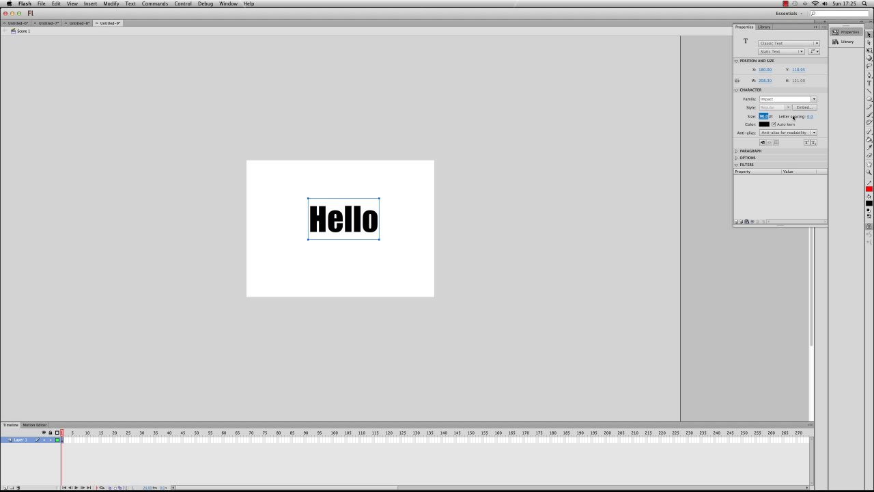
left_click(814, 99)
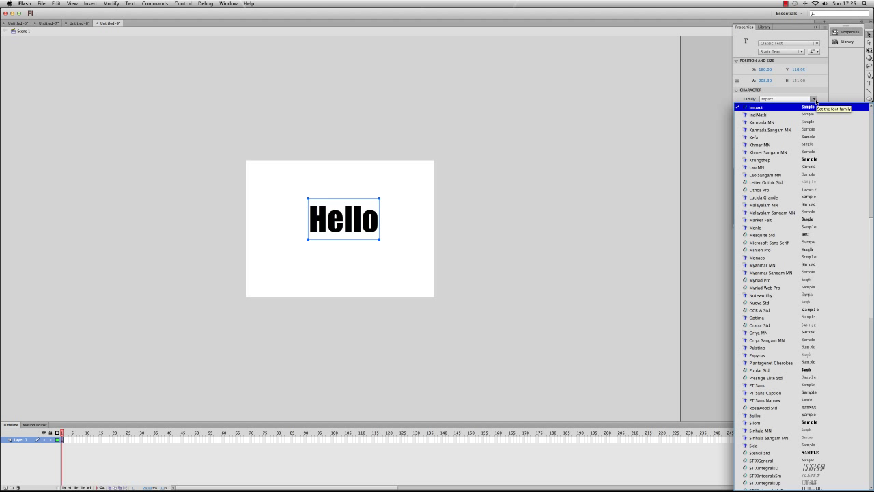
mouse_move(814, 98)
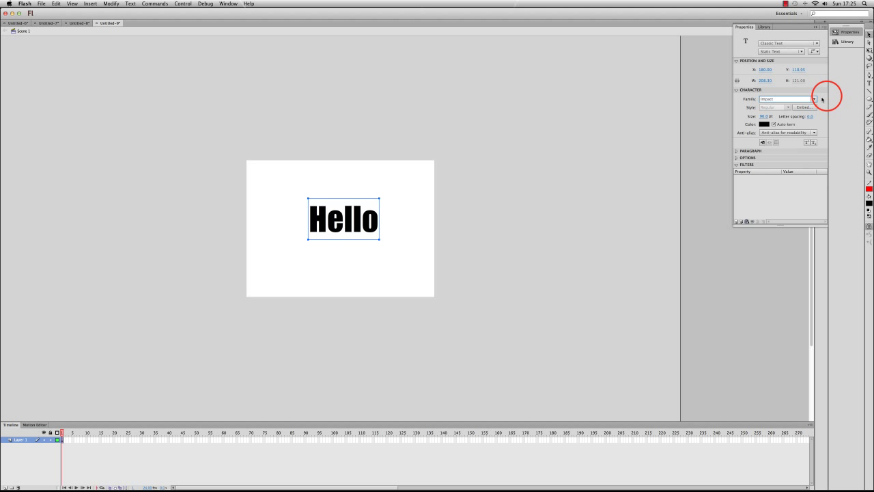
left_click(765, 124)
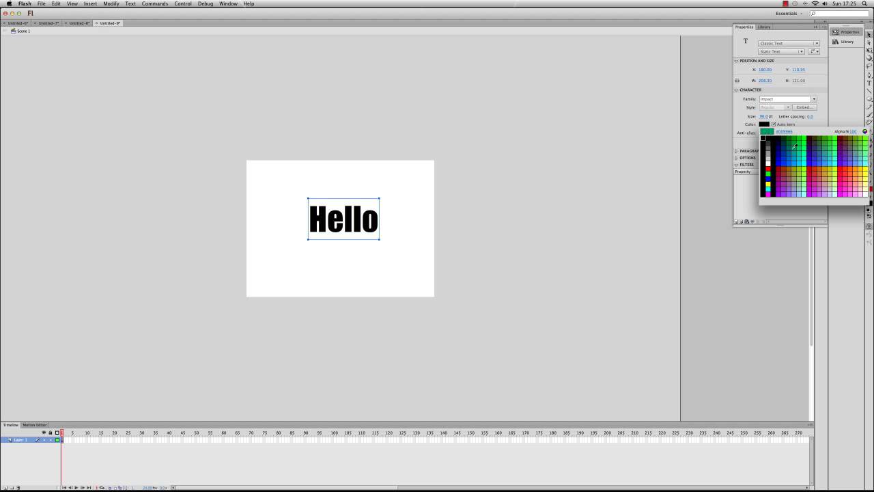
left_click(792, 144)
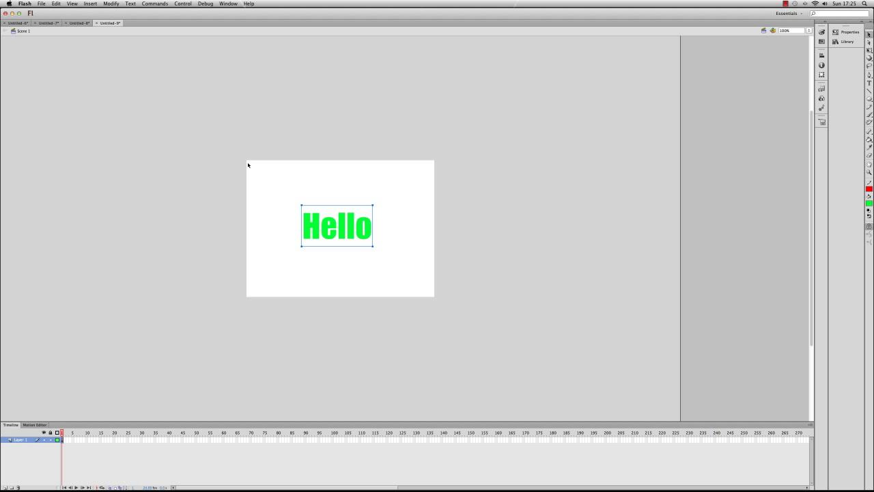
Use the Align panel to centre the green Hello text on the stage.
left_click(228, 2)
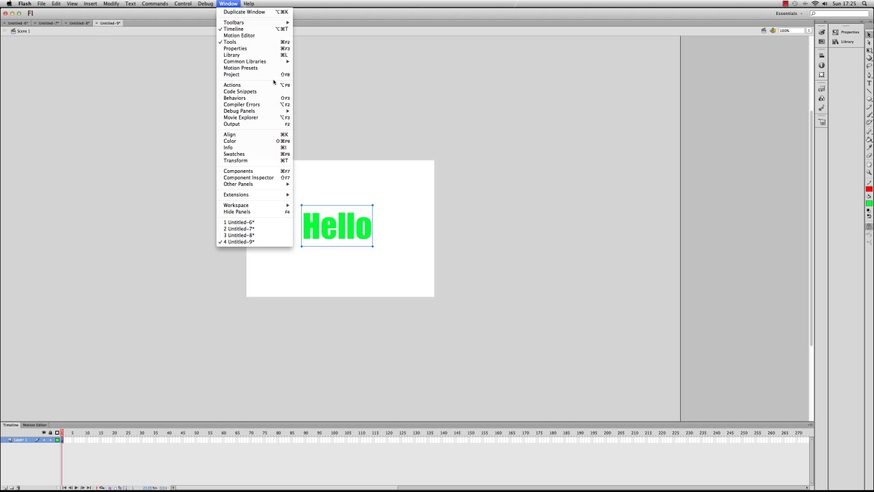
left_click(229, 134)
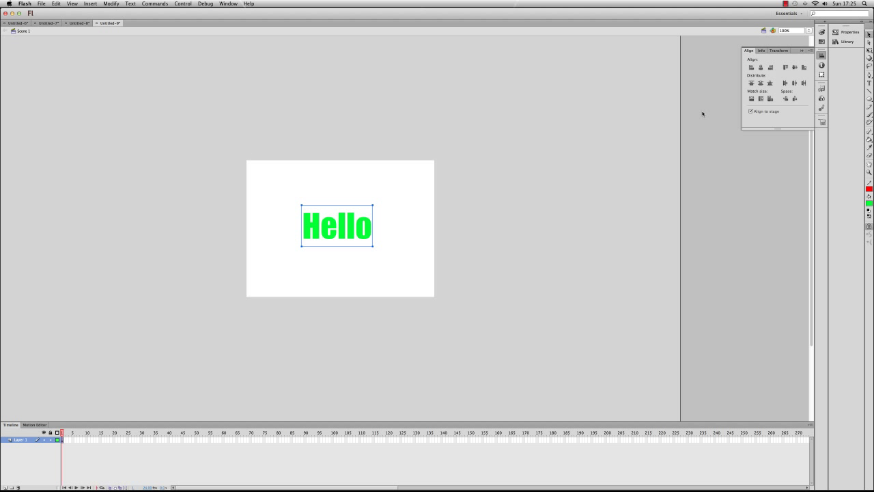
left_click(761, 67)
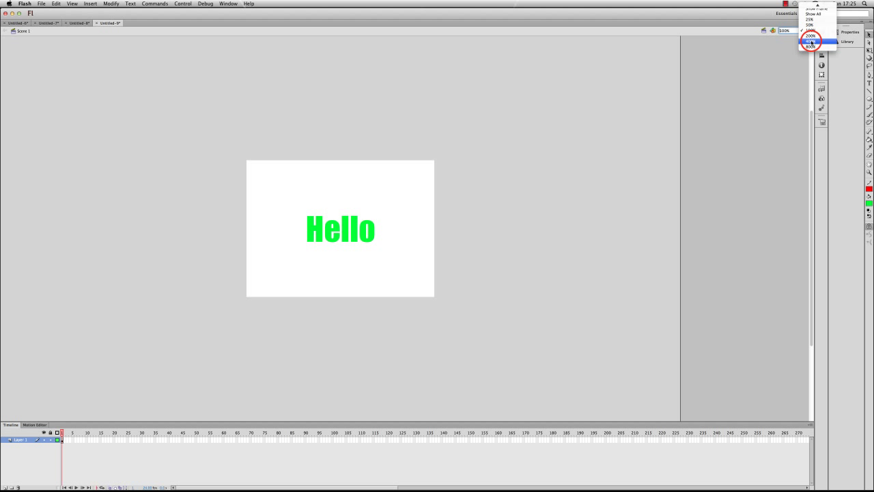
left_click(811, 47)
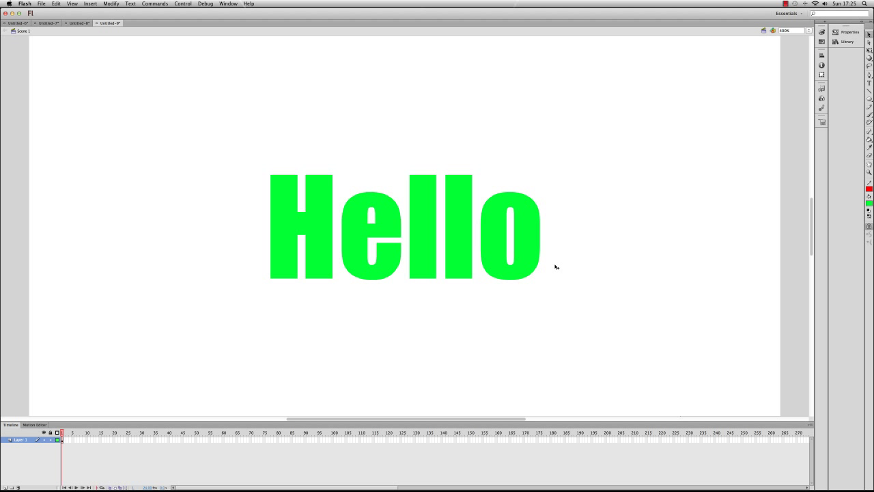
mouse_move(120, 429)
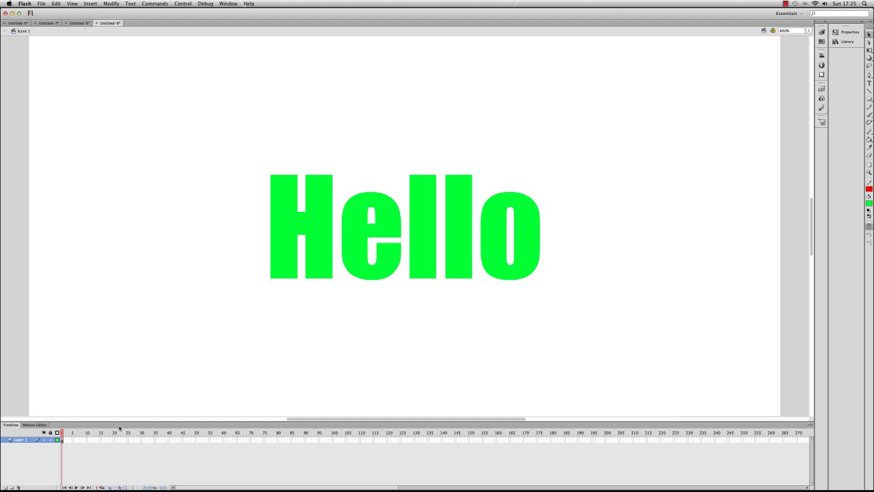
mouse_move(278, 231)
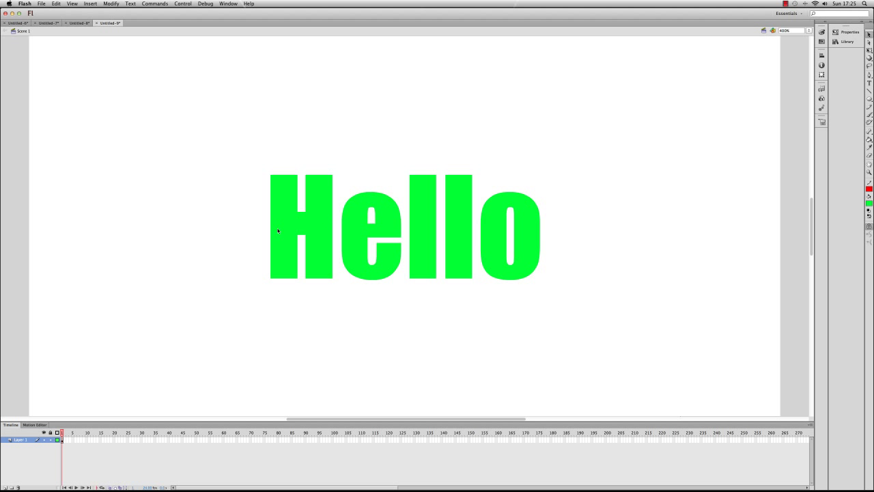
mouse_move(114, 426)
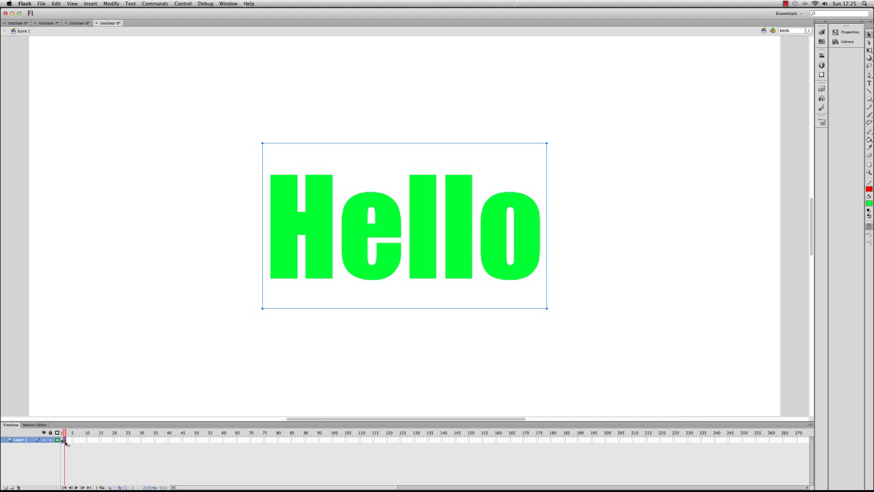
mouse_move(123, 323)
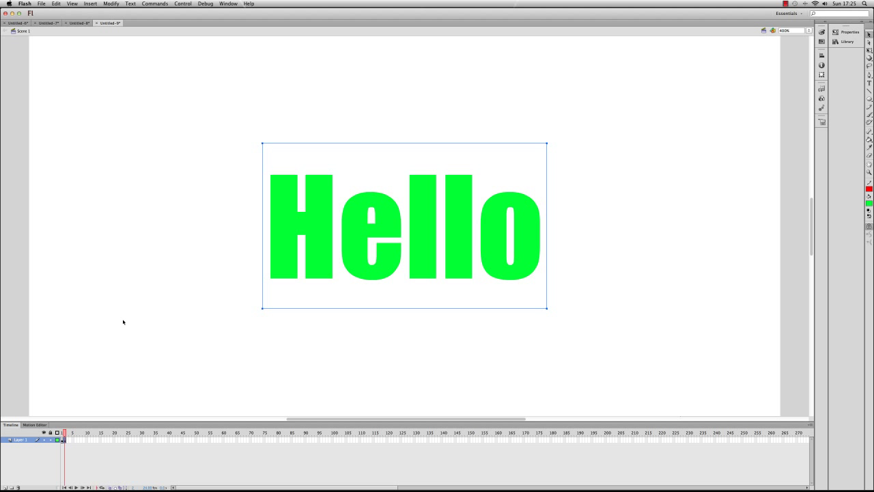
left_click(120, 325)
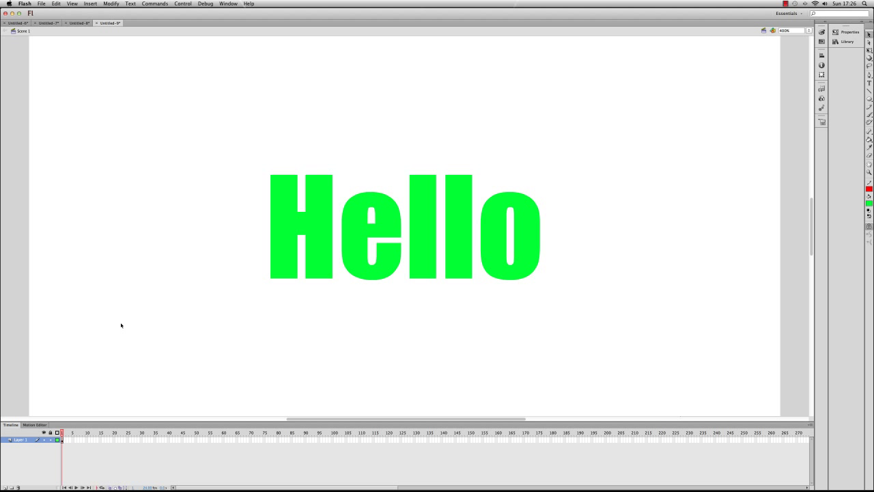
left_click(403, 227)
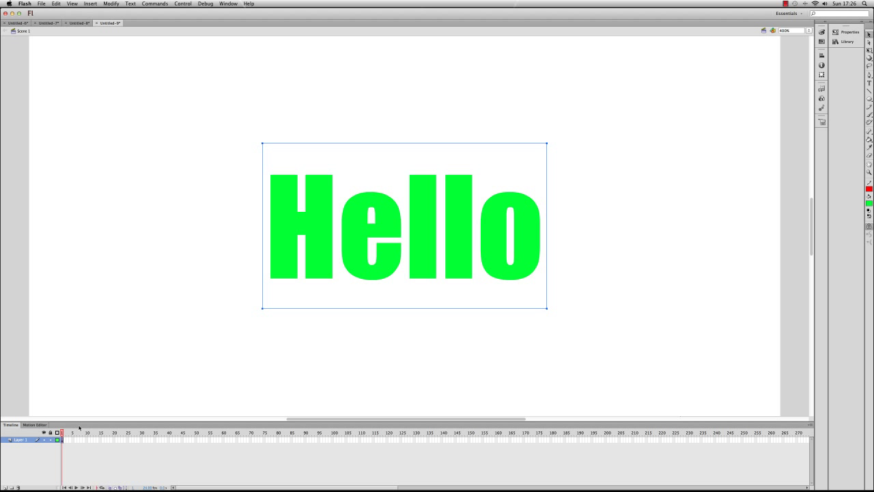
mouse_move(380, 270)
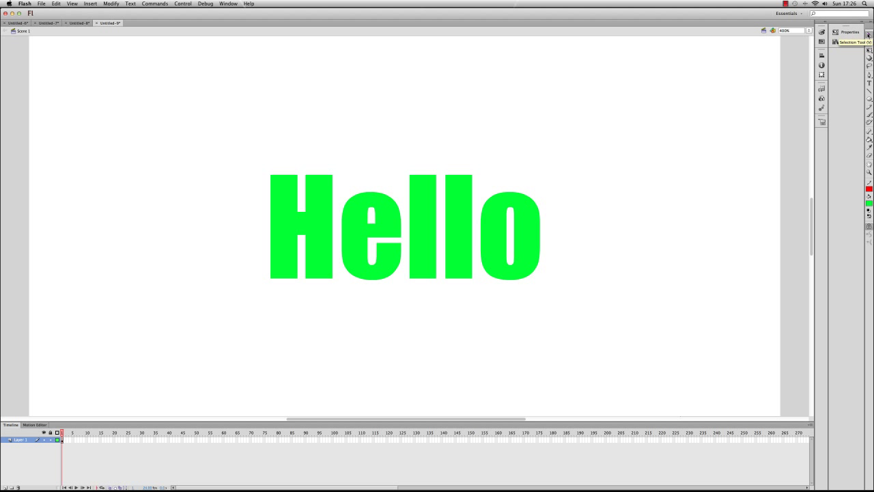
left_click(403, 225)
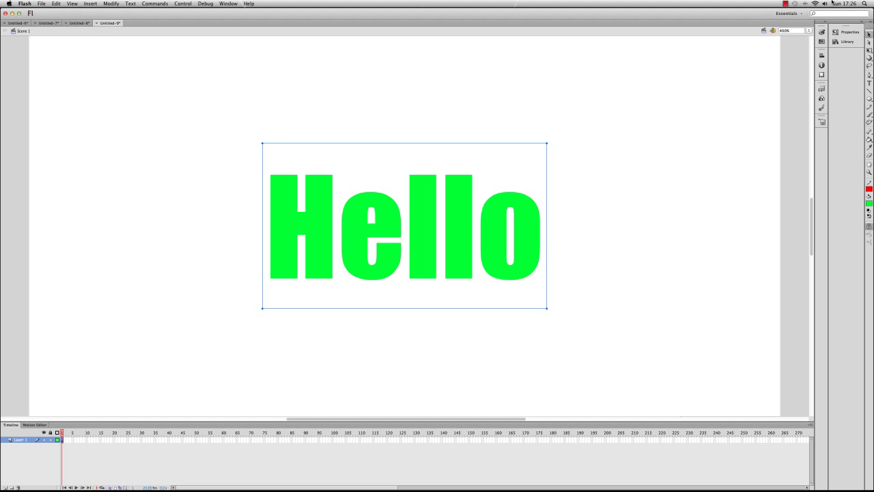
left_click(850, 31)
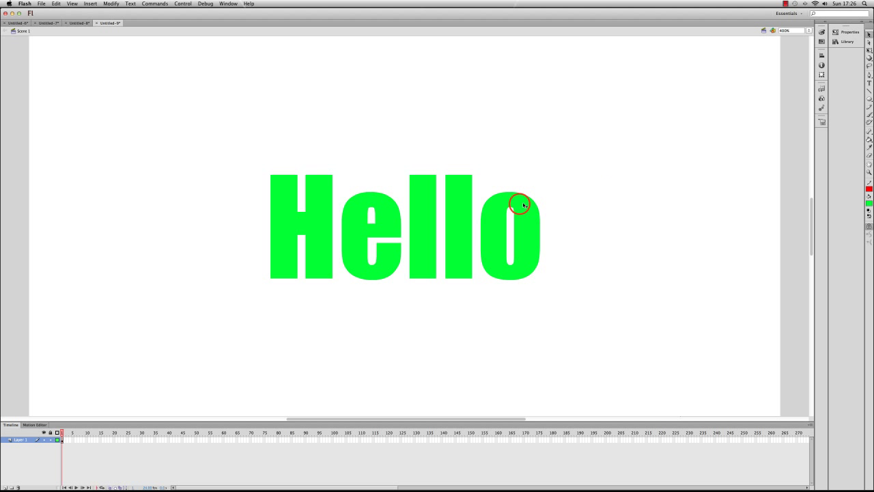
Deselect the Hello text on the stage before erasing the final o.
left_click(521, 204)
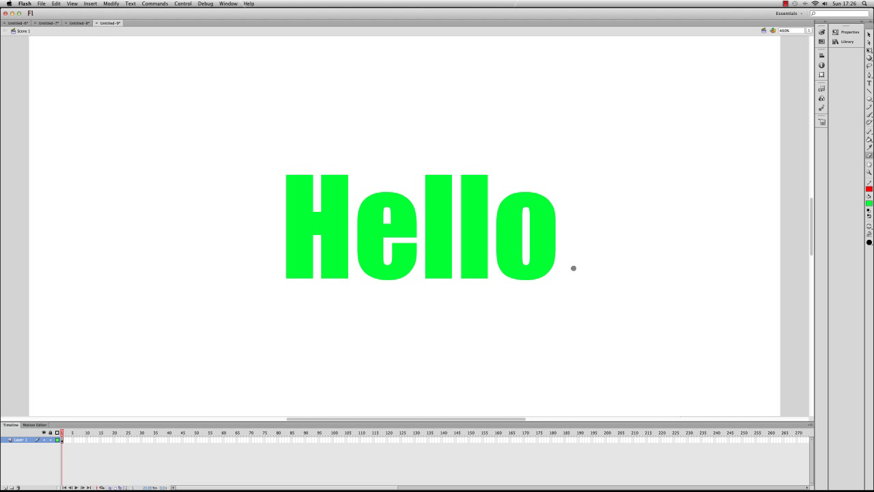
mouse_move(142, 379)
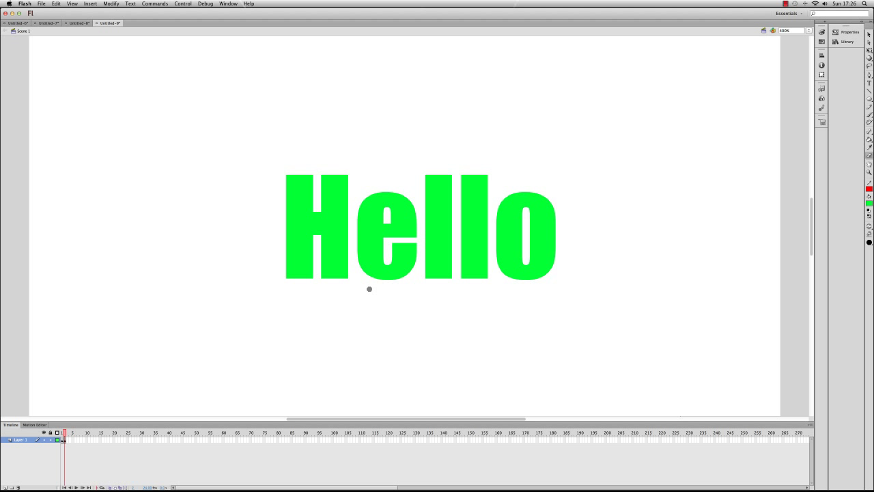
mouse_move(527, 262)
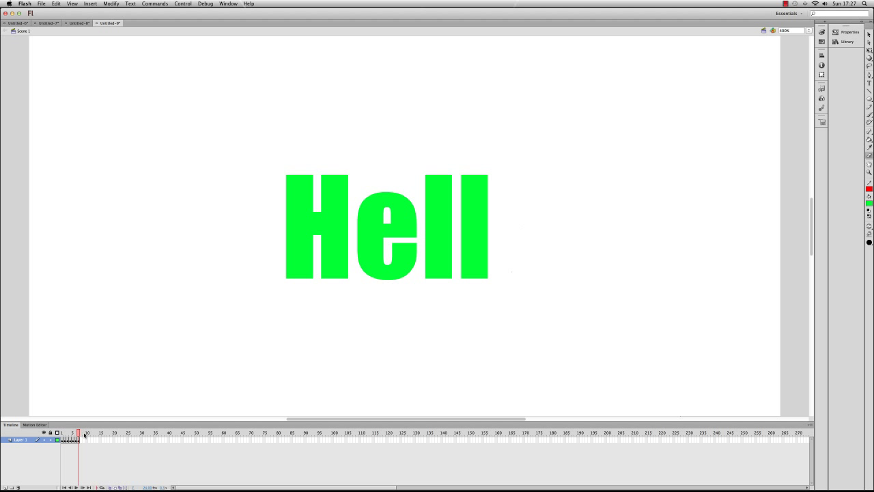
Add further keyframes after the last and erase letters down to 'Hel'.
left_click(81, 434)
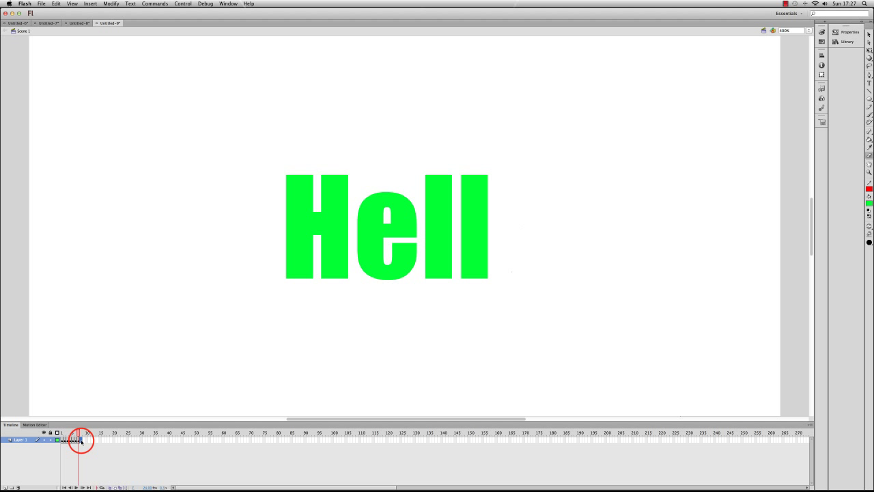
left_click(76, 433)
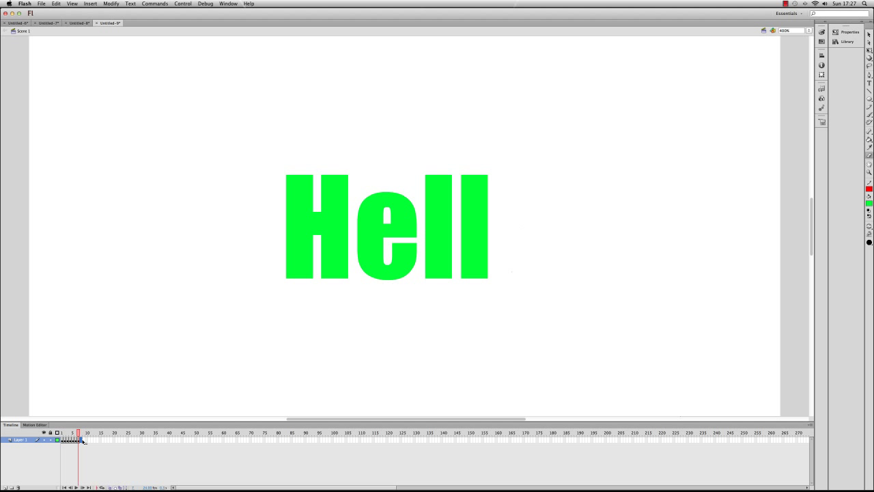
mouse_move(150, 429)
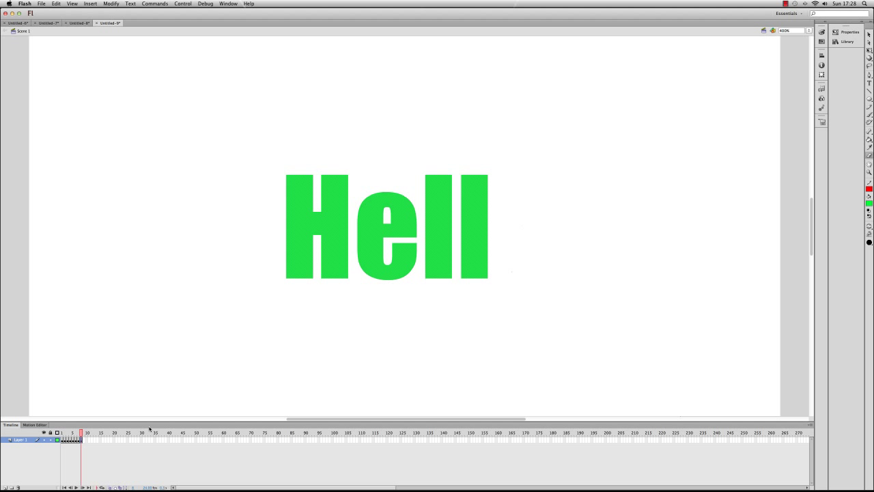
left_click(87, 433)
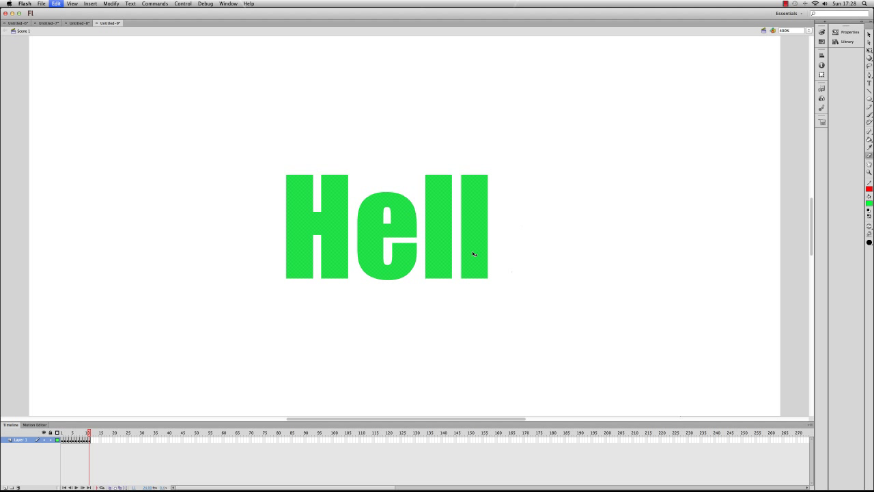
left_click(457, 255)
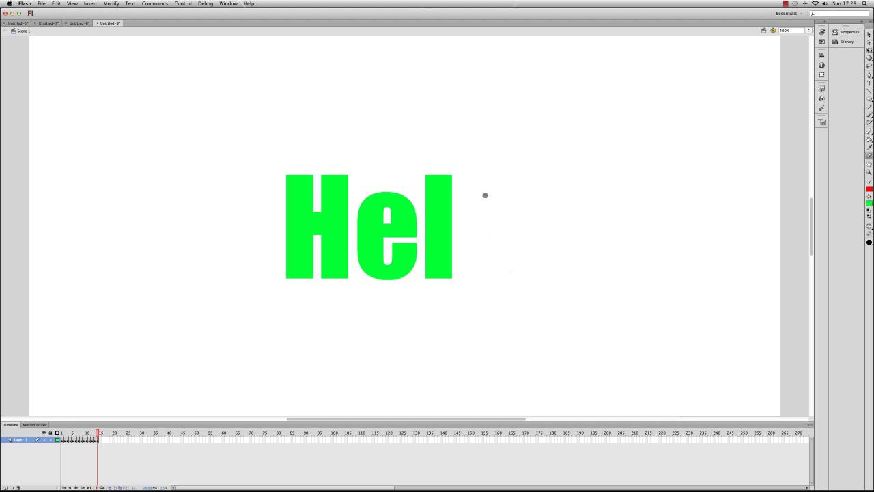
mouse_move(119, 413)
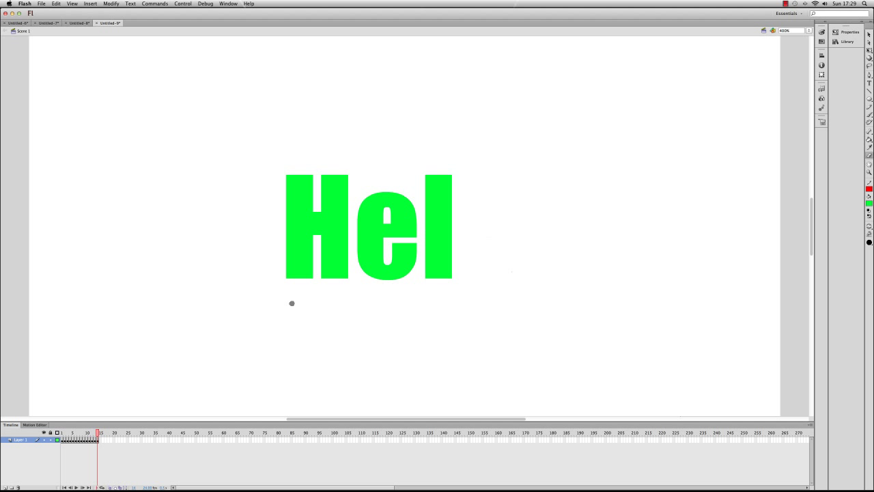
mouse_move(416, 276)
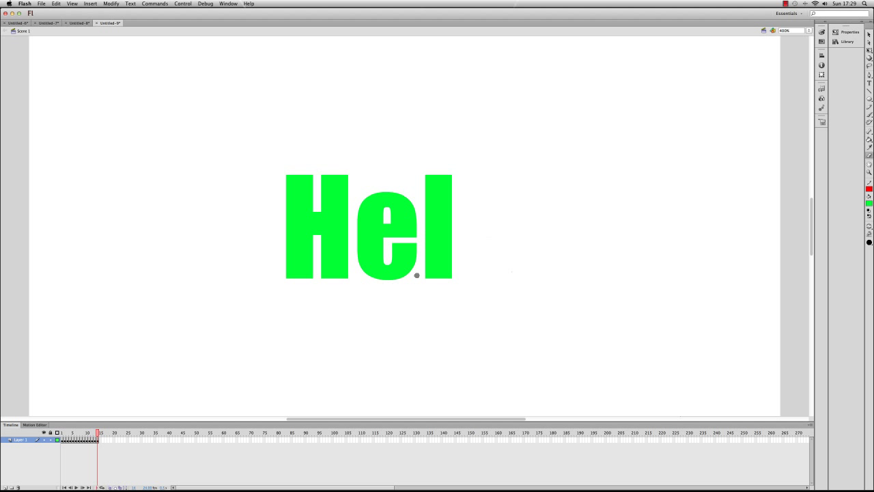
mouse_move(421, 272)
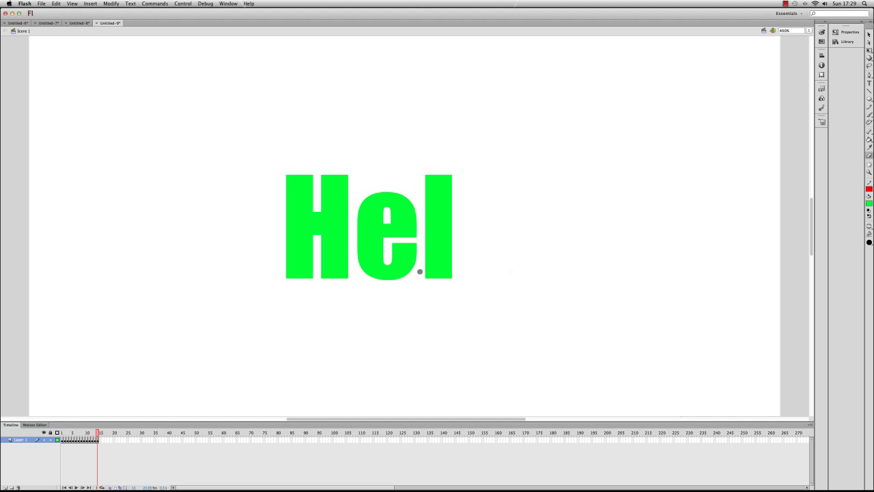
mouse_move(415, 277)
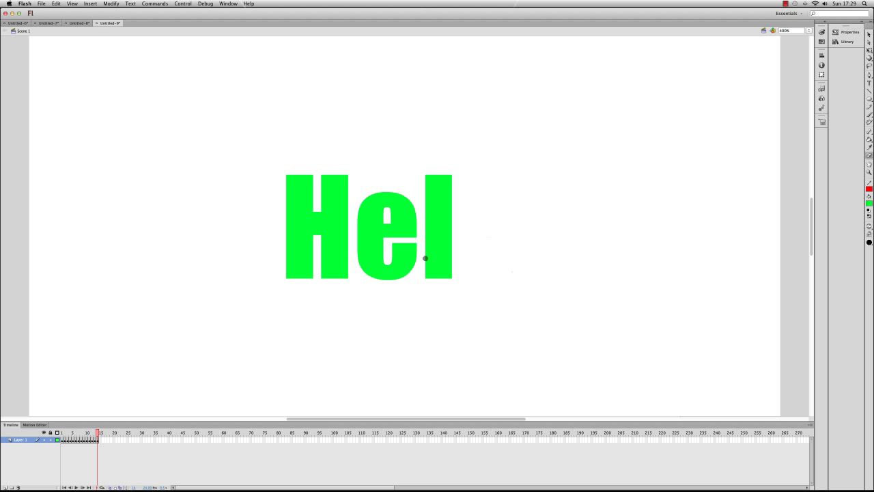
mouse_move(412, 229)
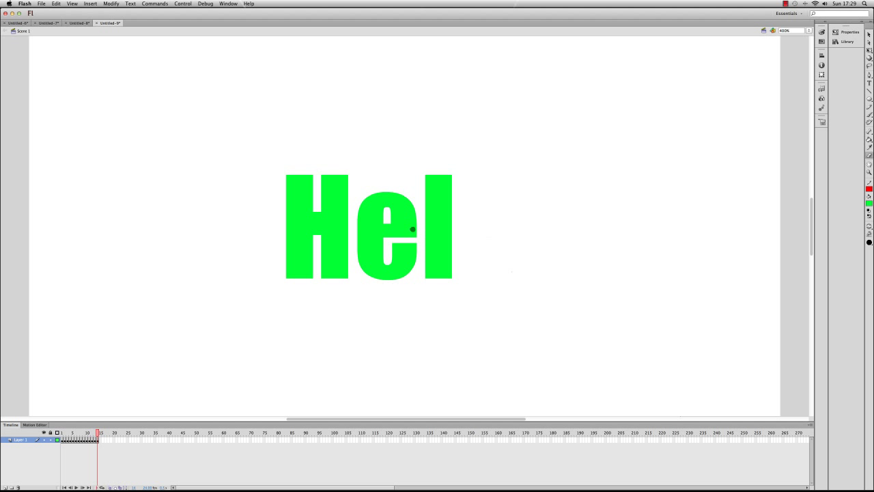
mouse_move(467, 234)
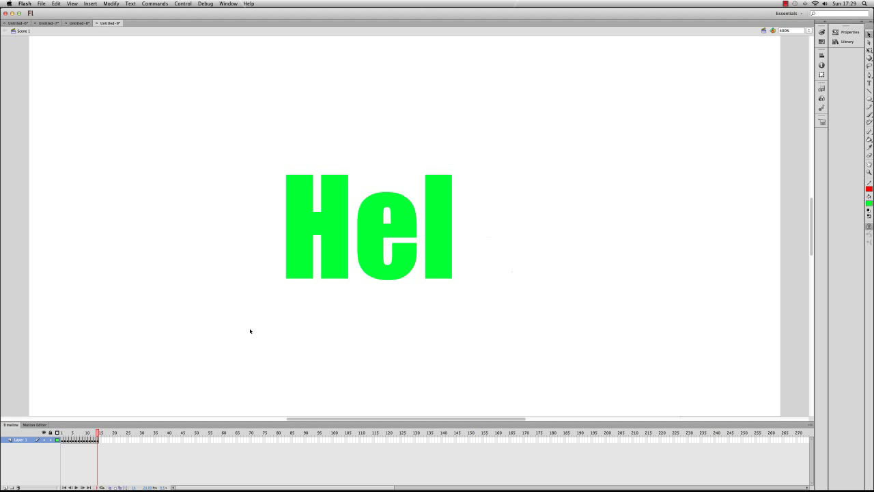
Select all timeline frames and apply Reverse Frames so the word builds up to Hello.
left_click(102, 440)
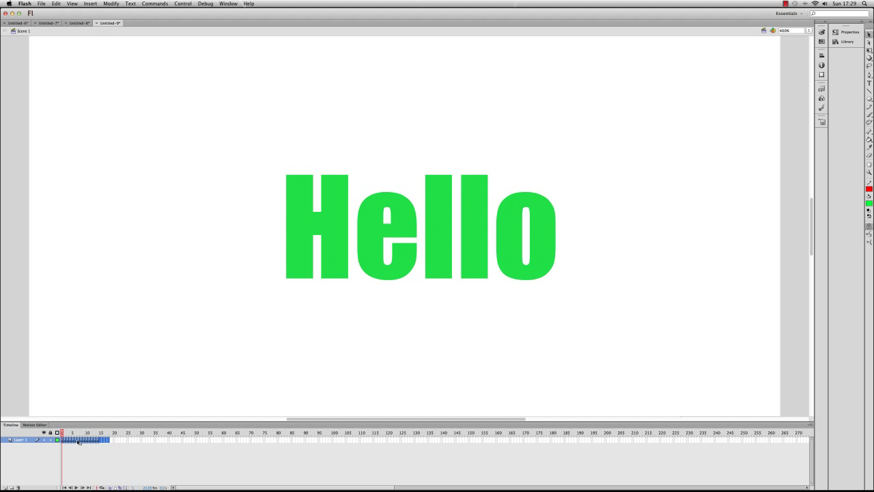
right_click(79, 440)
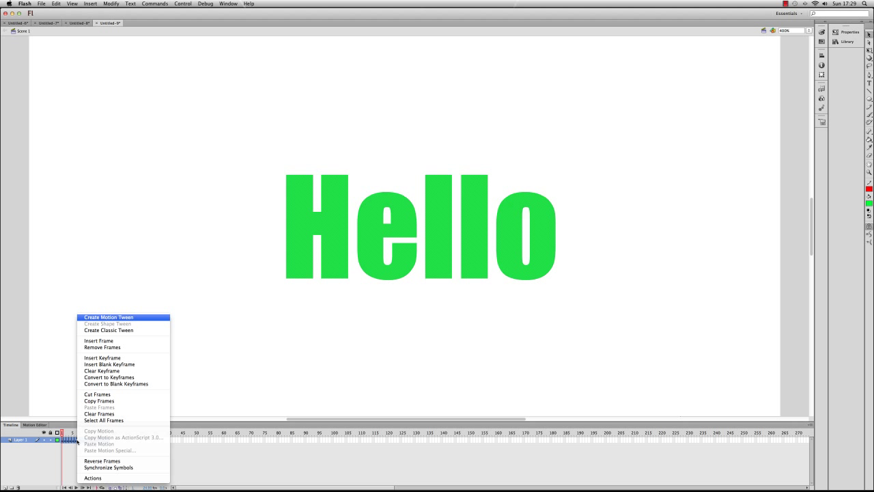
mouse_move(102, 372)
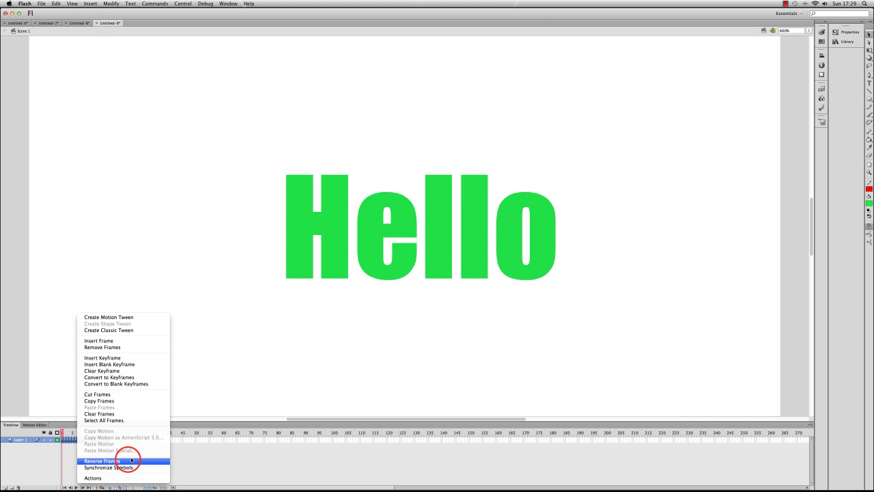
left_click(102, 460)
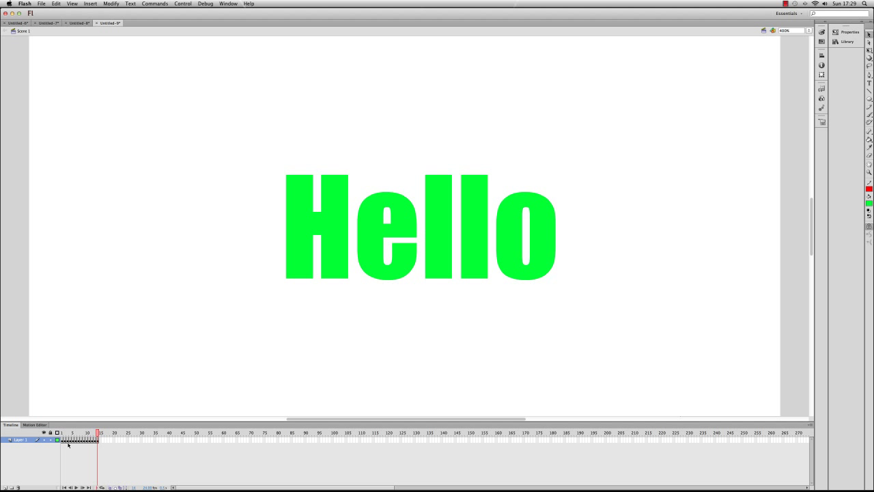
left_click(60, 440)
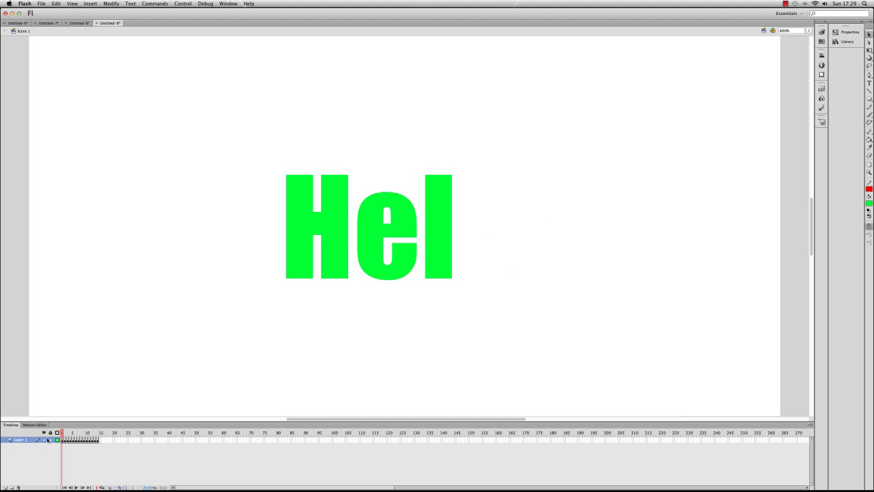
type("lo")
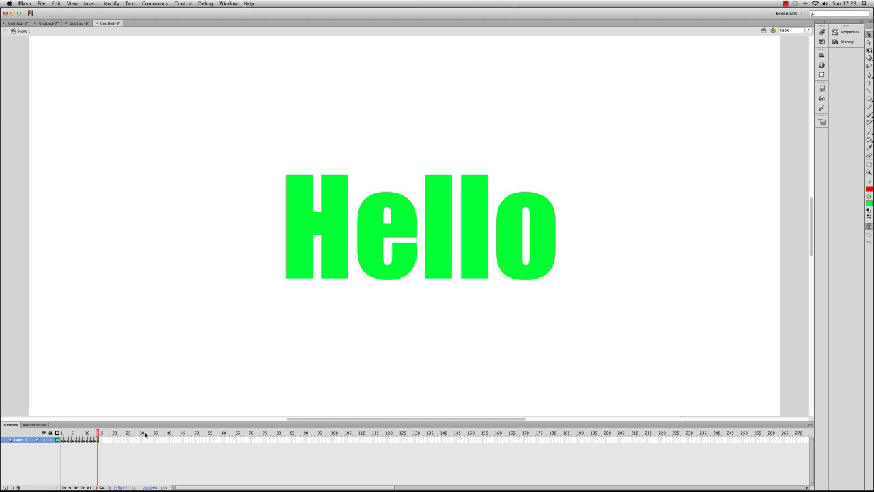